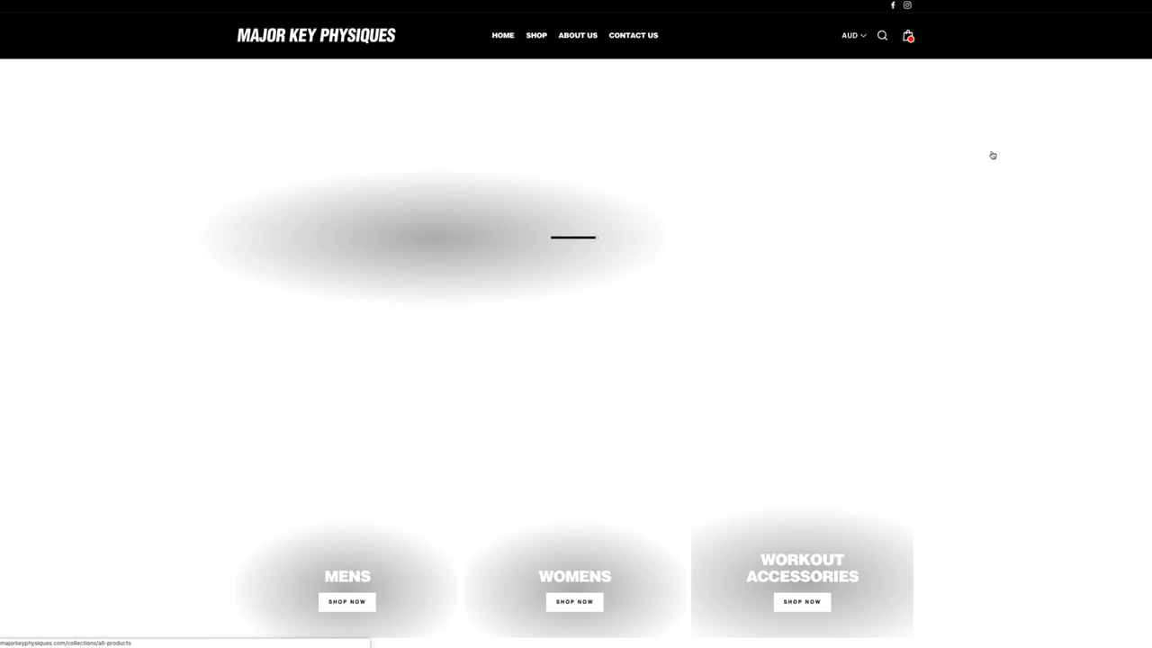
Step: Browse down the All Products grid of tees and leggings, then pick an item near the top
scroll(down, 3)
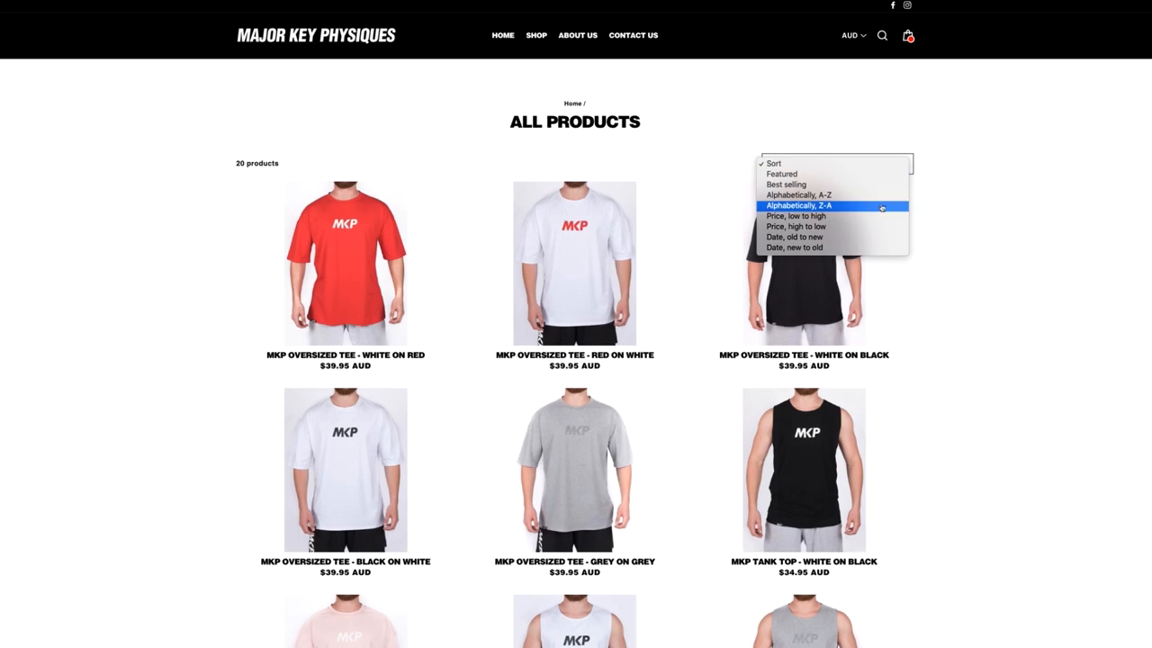
scroll(down, 3)
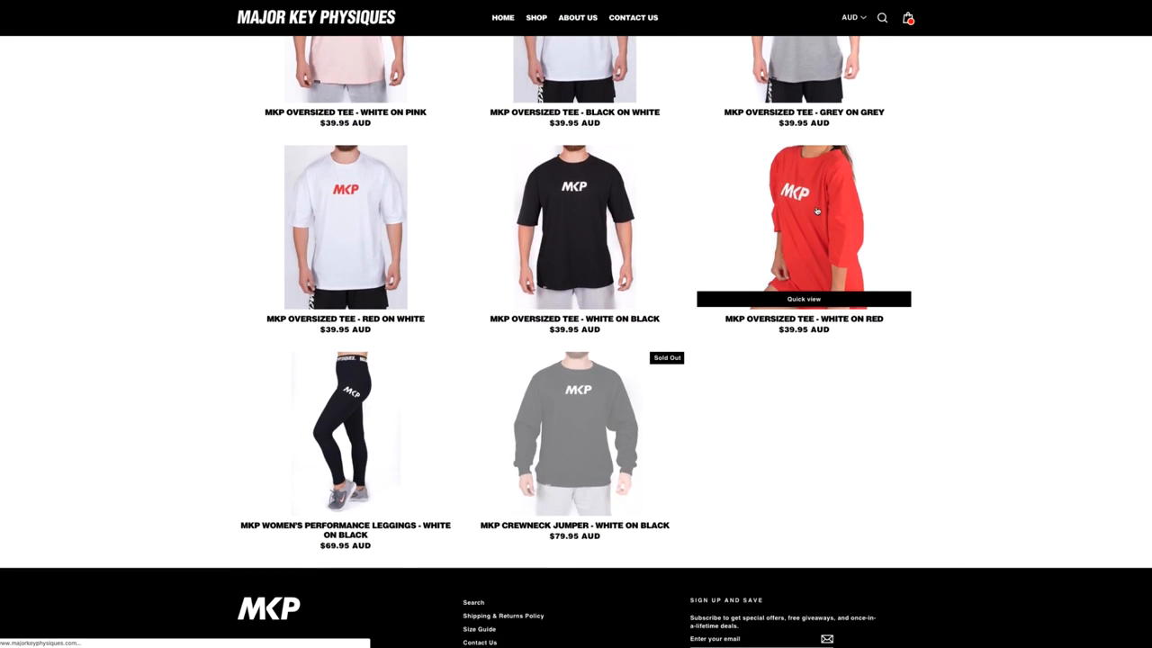
click(802, 216)
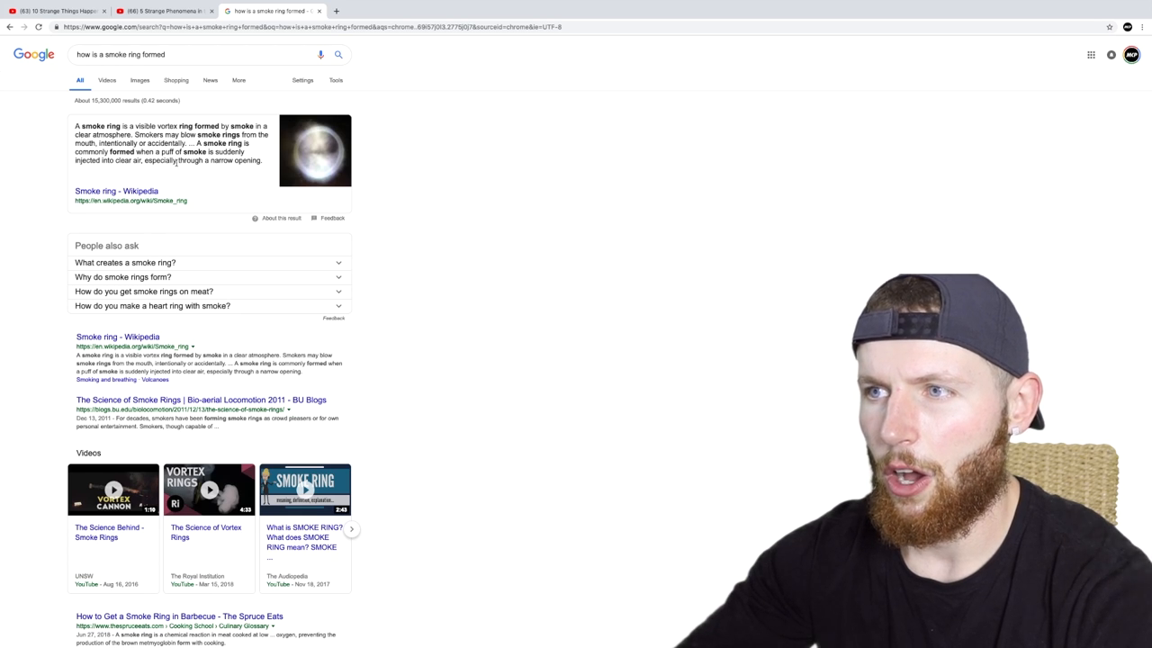
Step: Expand 'What creates a smoke ring?' and search for how a smoke ring in the sky is formed
click(126, 262)
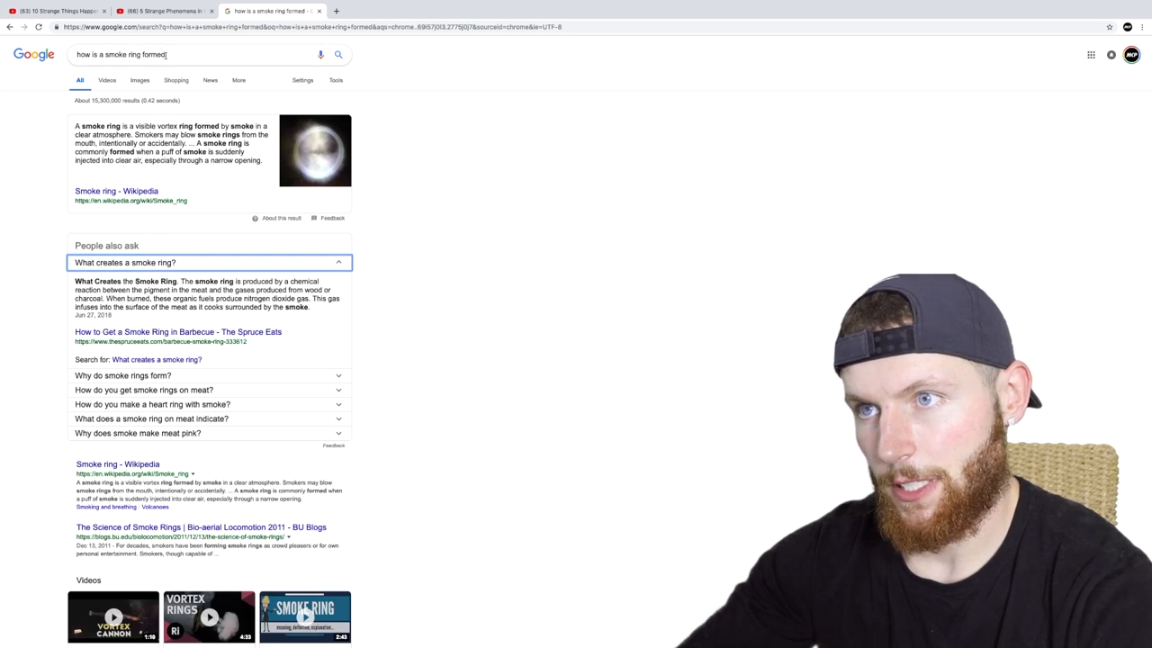
text(how is a smoke ring fin the sky f)
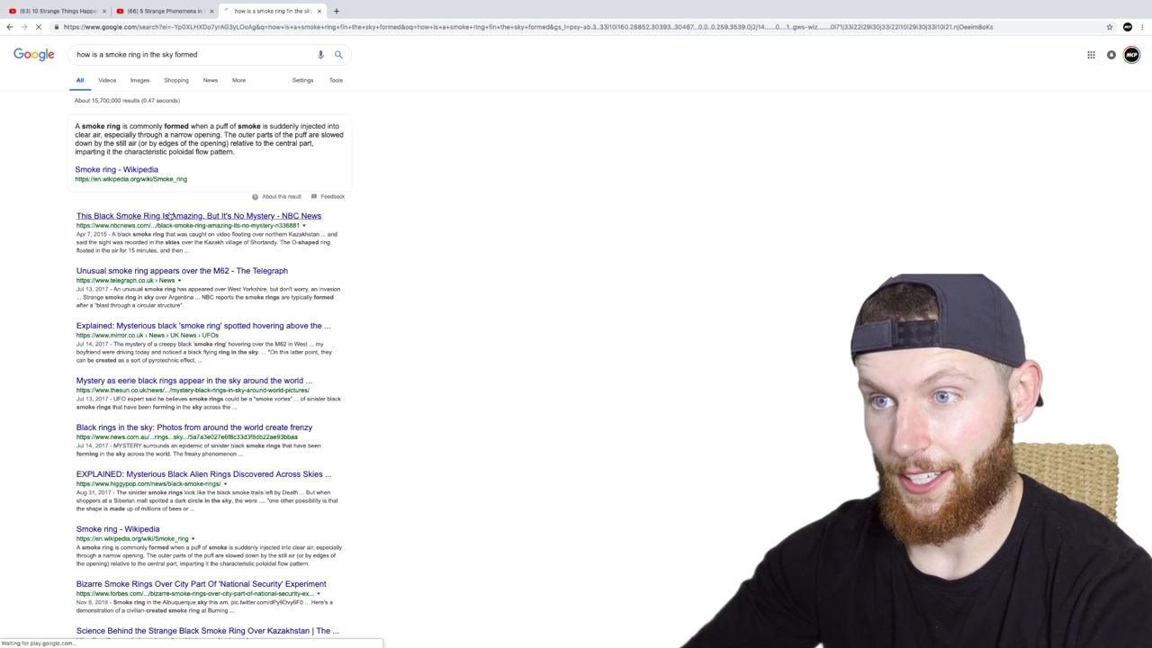
Step: Load the NBC News black smoke ring article and read its opening sections
click(198, 216)
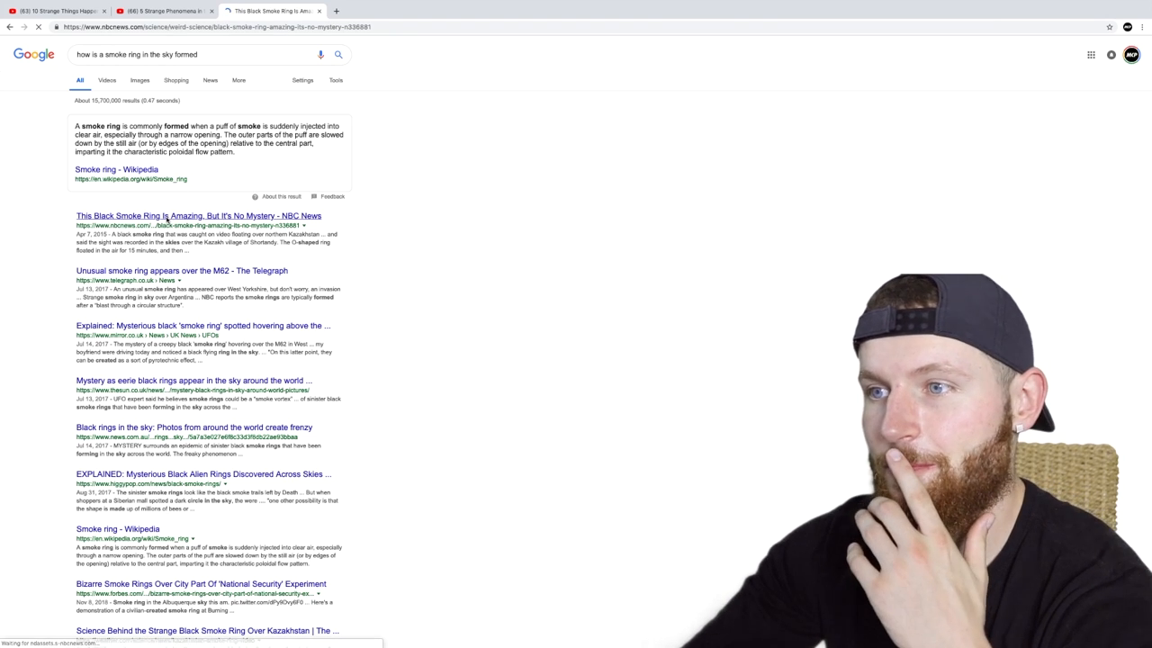
click(198, 216)
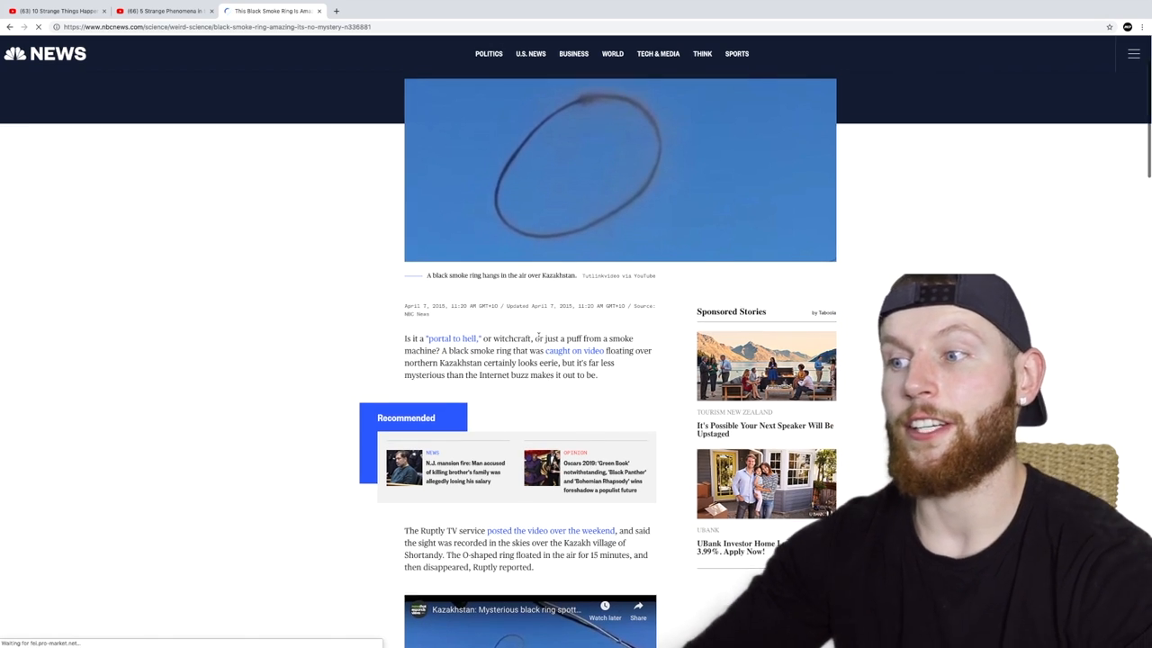
scroll(down, 3)
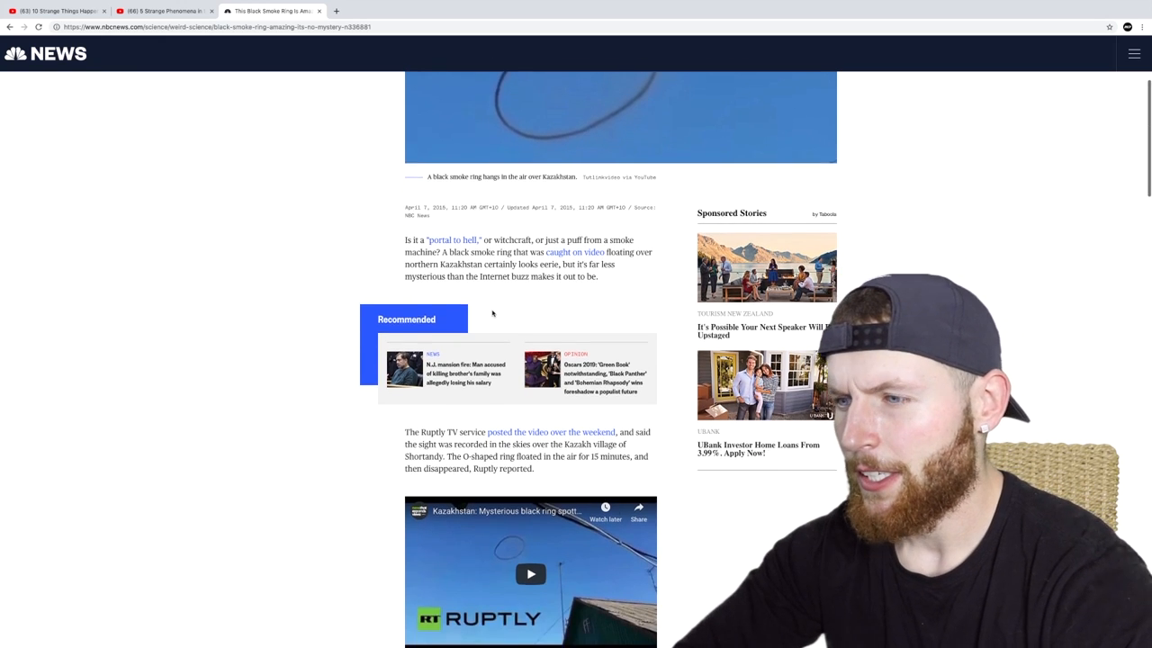
scroll(down, 3)
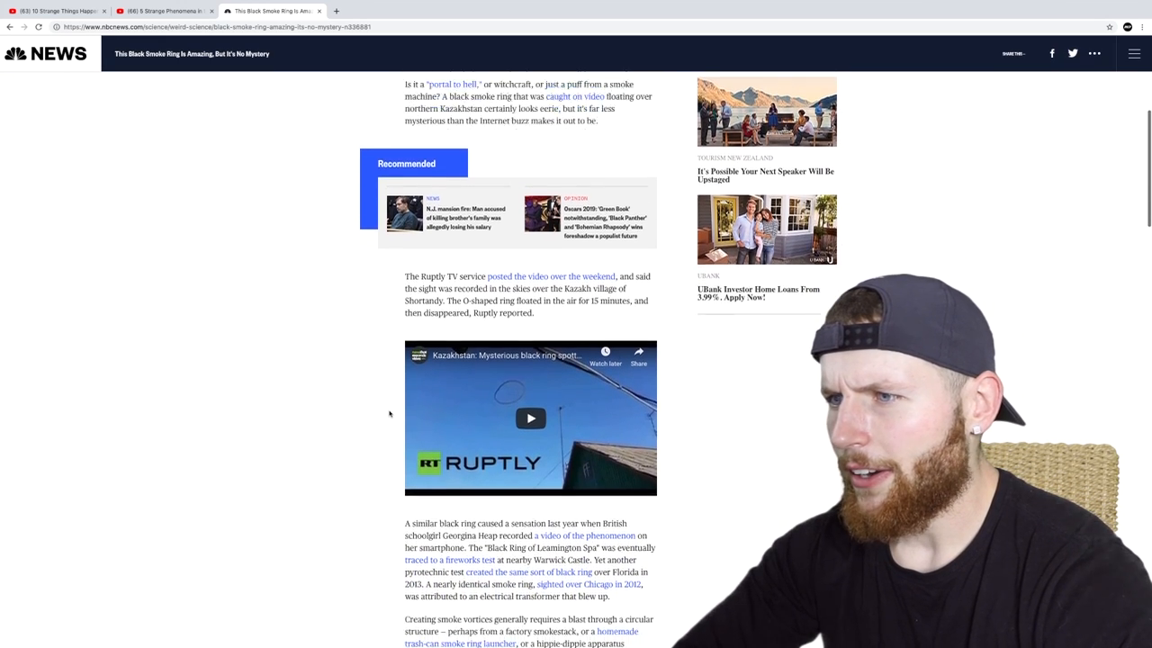
scroll(down, 3)
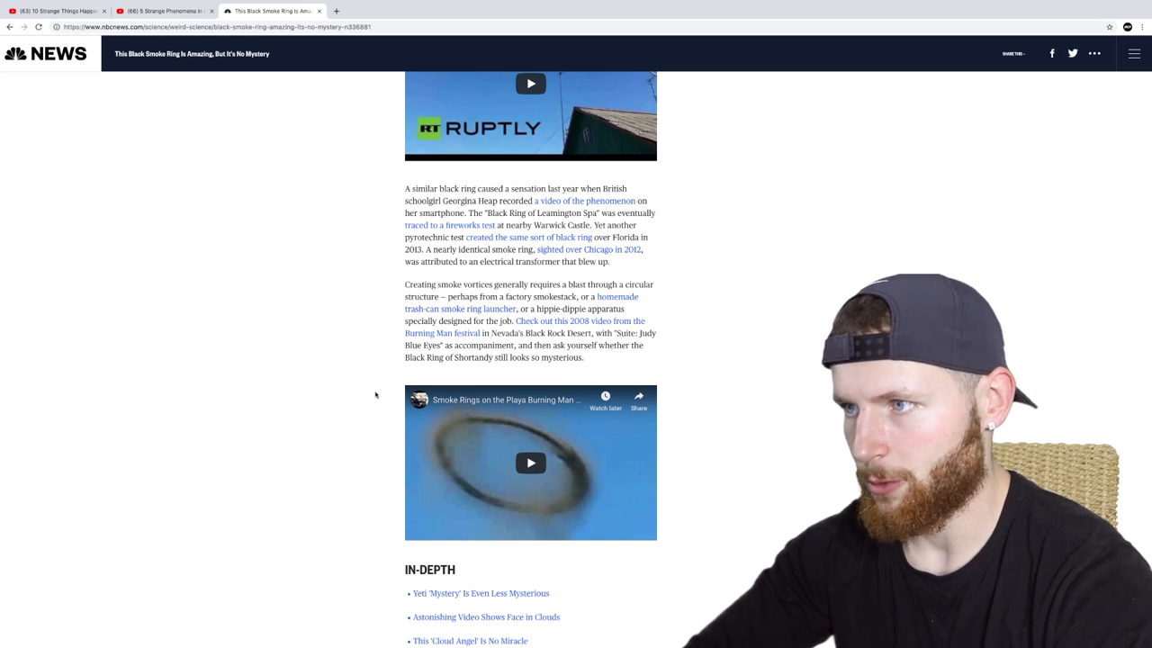
Step: Read through the rest of the article and its embedded videos to the end
scroll(down, 3)
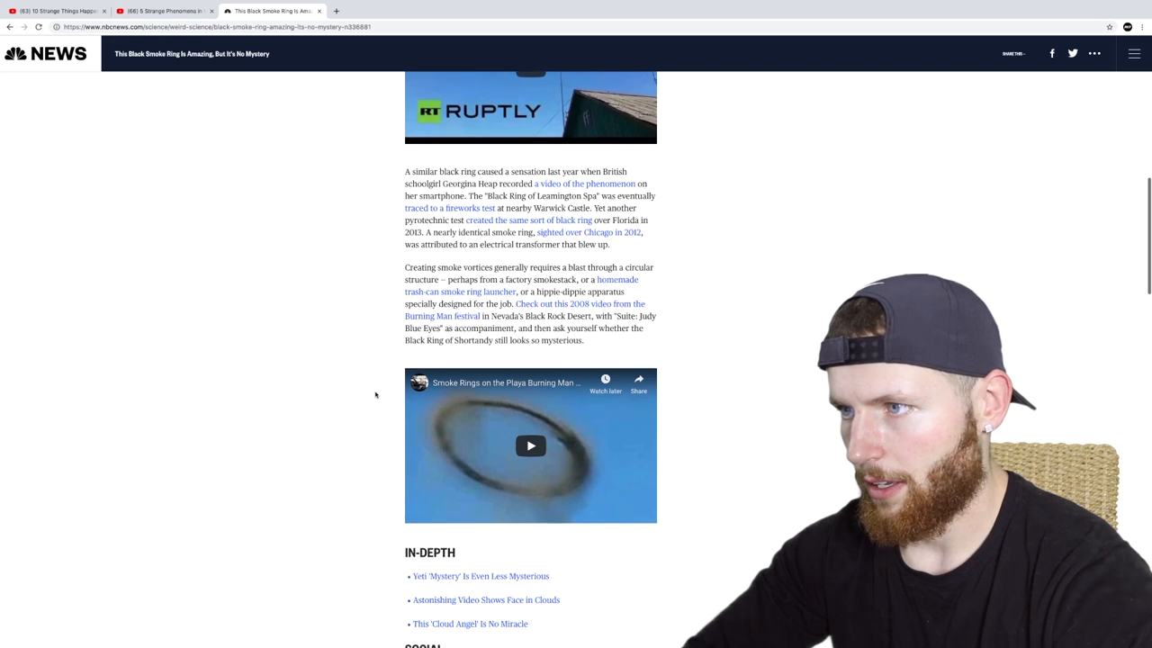
scroll(down, 3)
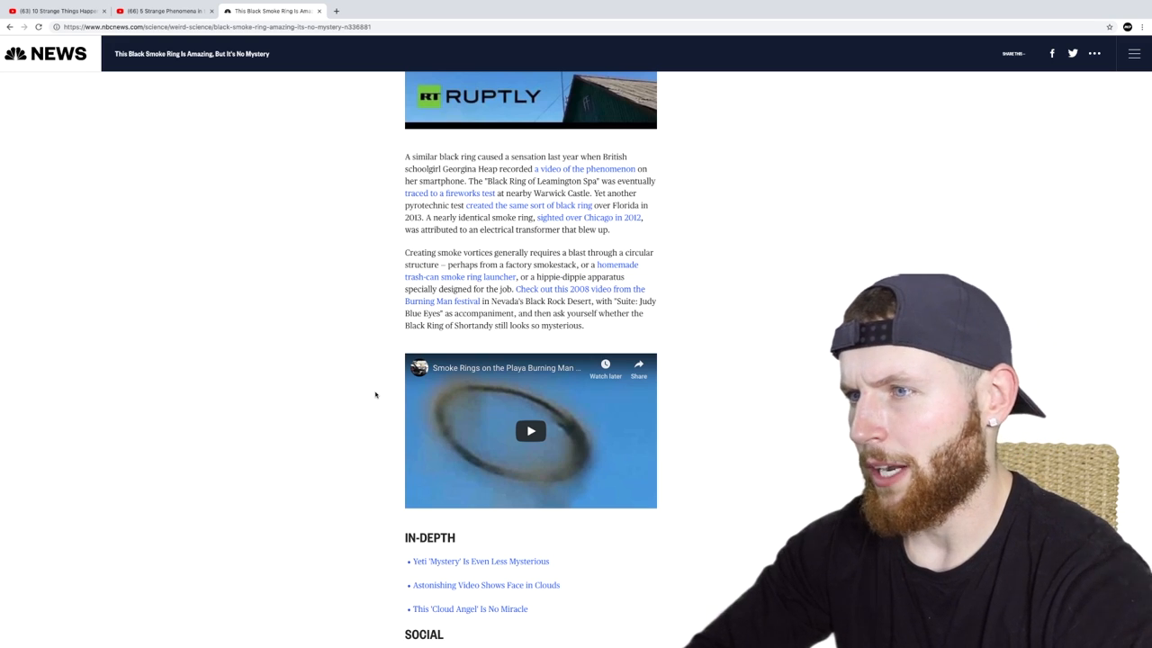
scroll(down, 3)
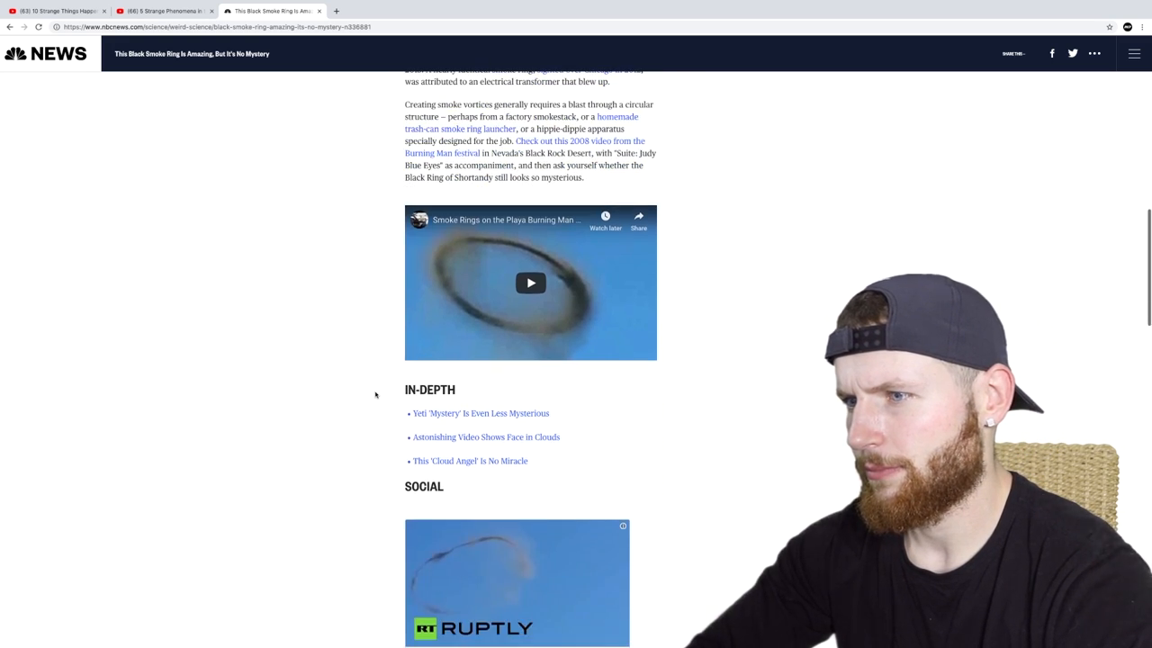
scroll(down, 3)
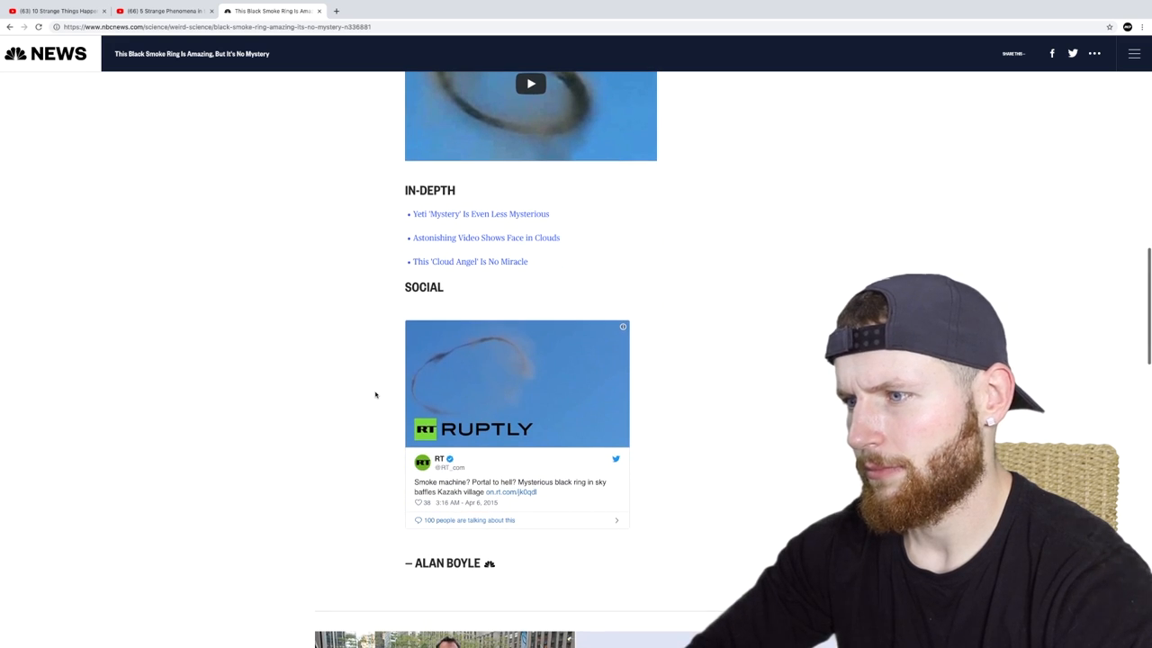
scroll(up, 3)
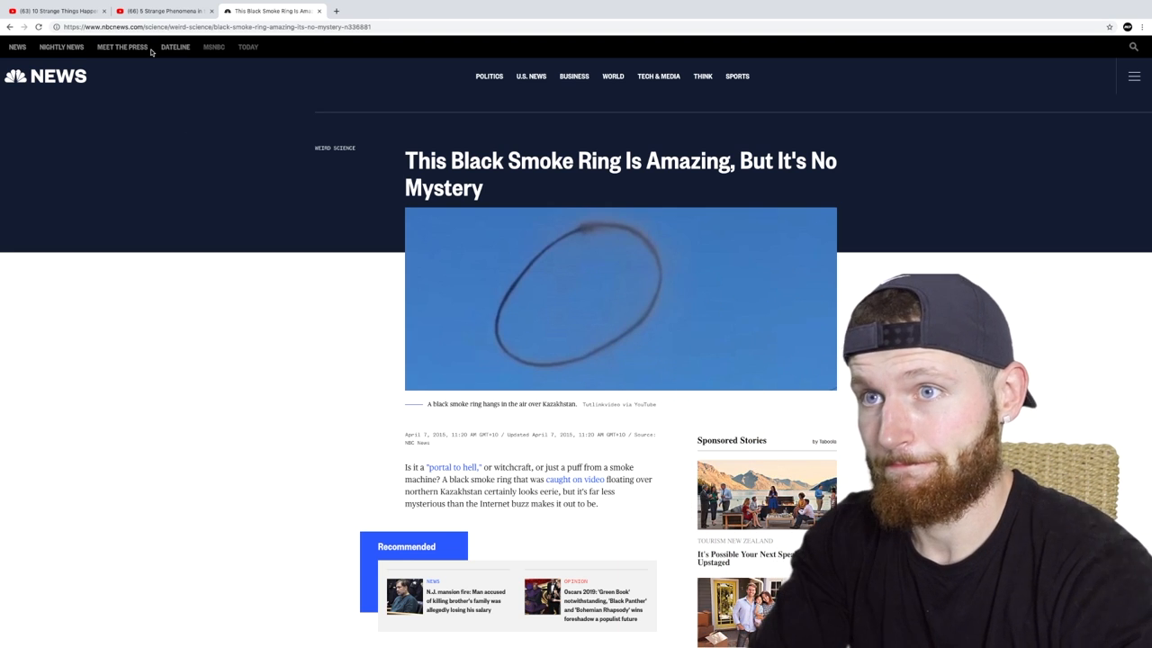
click(162, 11)
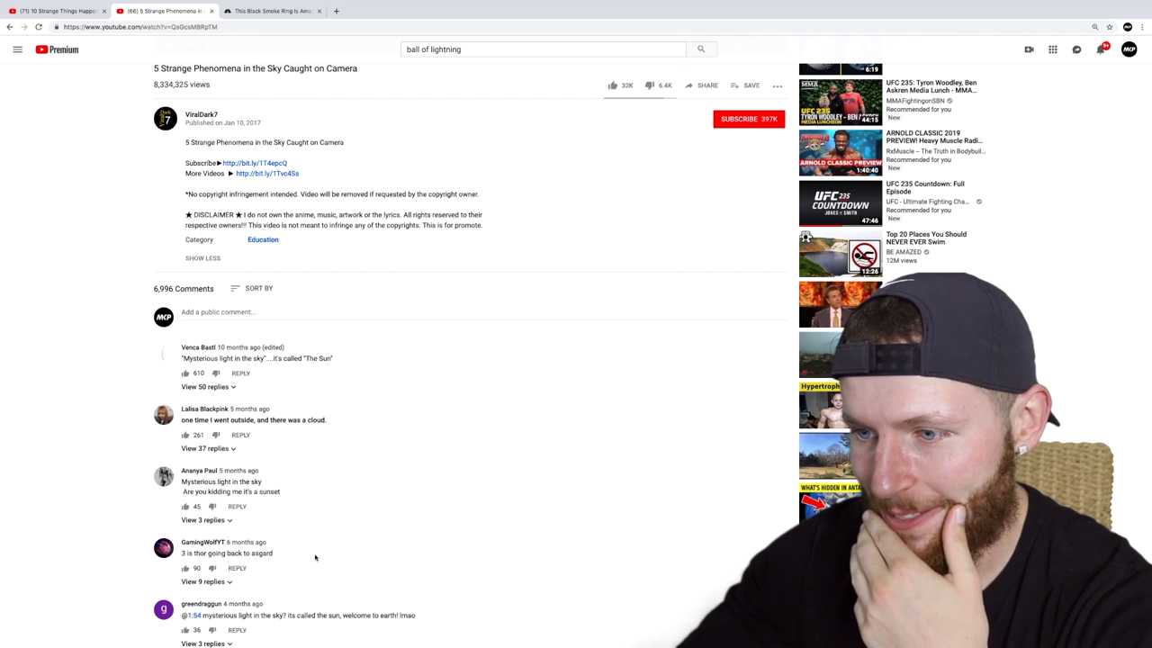
Step: Scroll the comments and expand a long comment with Read more
scroll(down, 3)
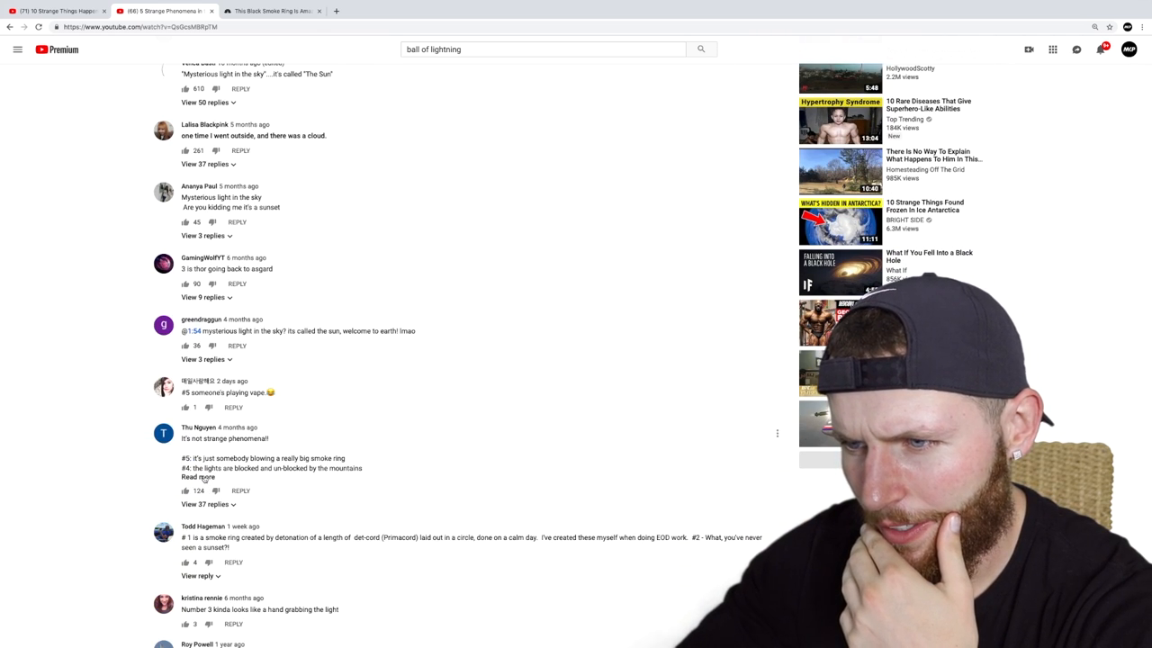
click(196, 477)
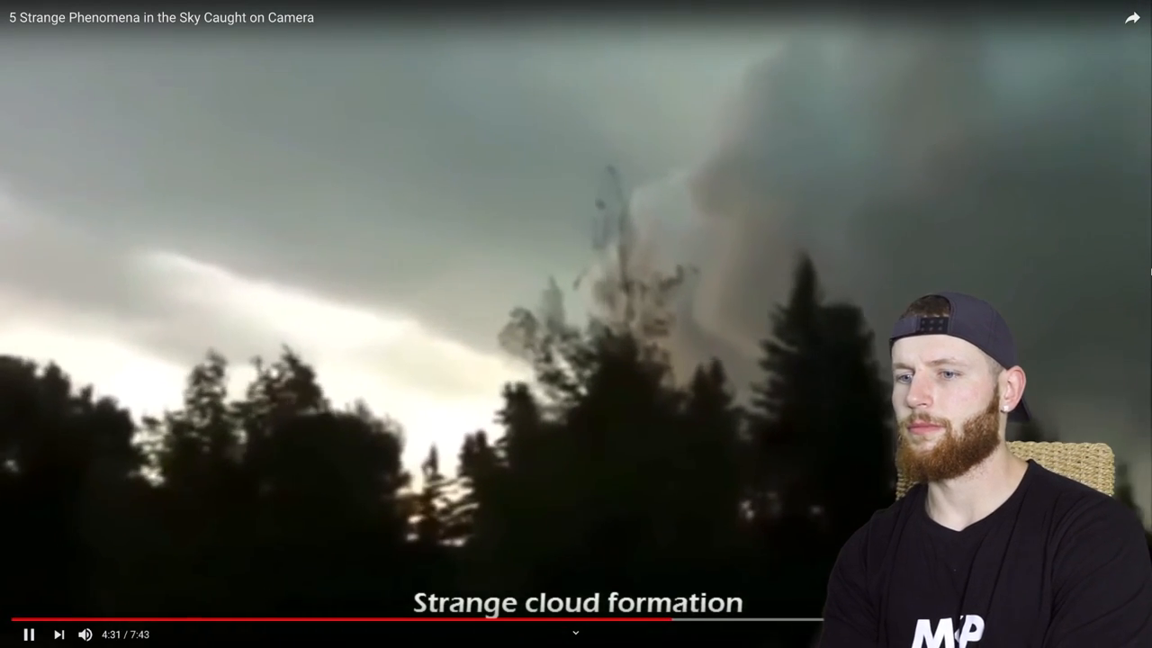
Step: Play the strange cloud formation clip, pausing briefly on the cloud before resuming
click(28, 633)
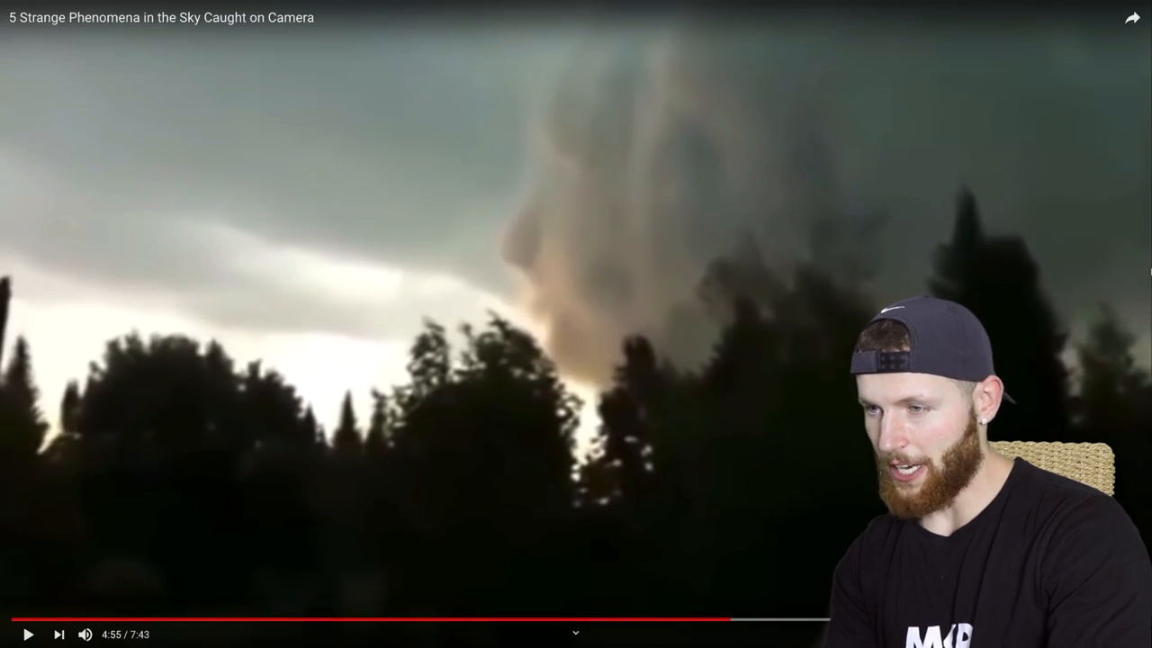
click(576, 324)
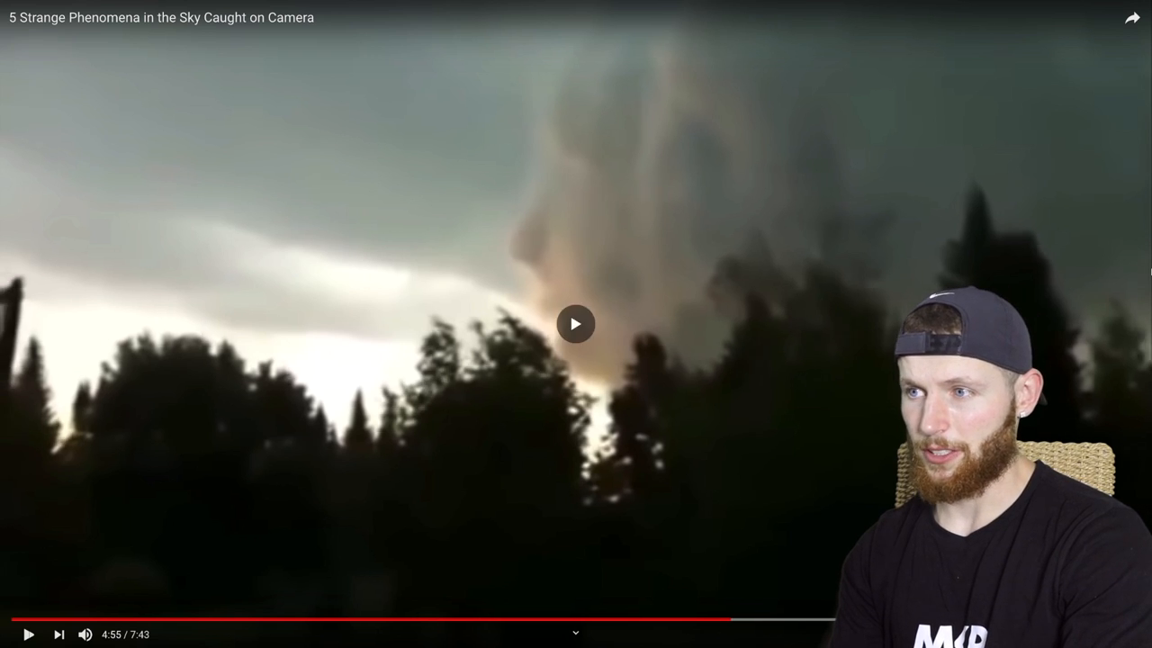
click(575, 323)
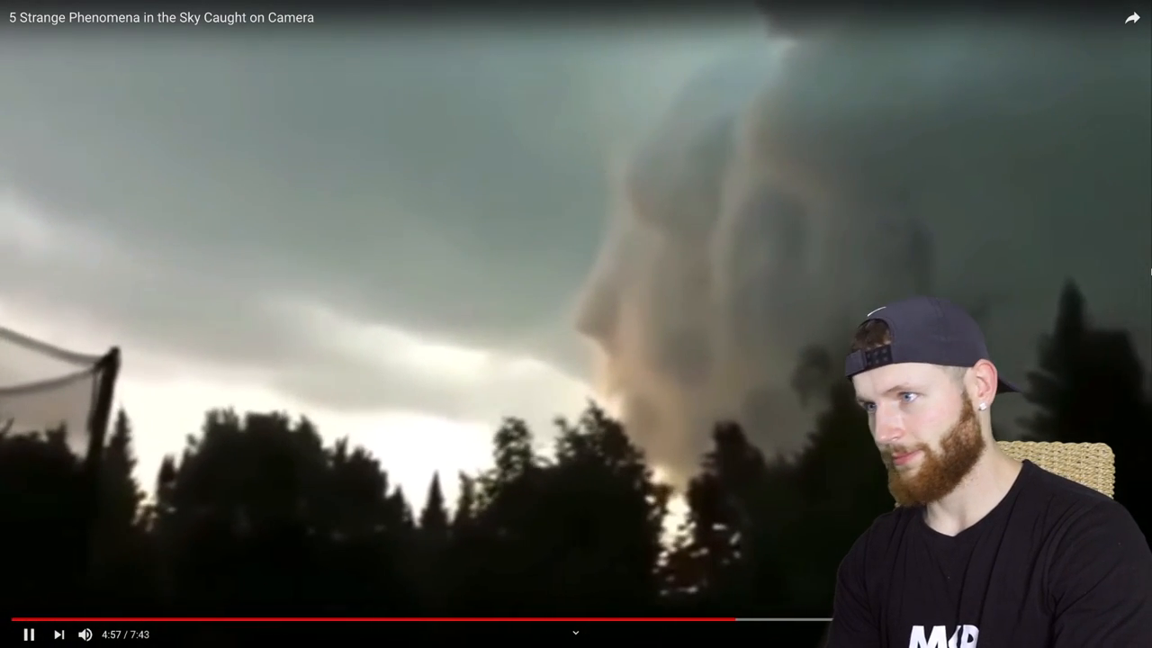
click(29, 633)
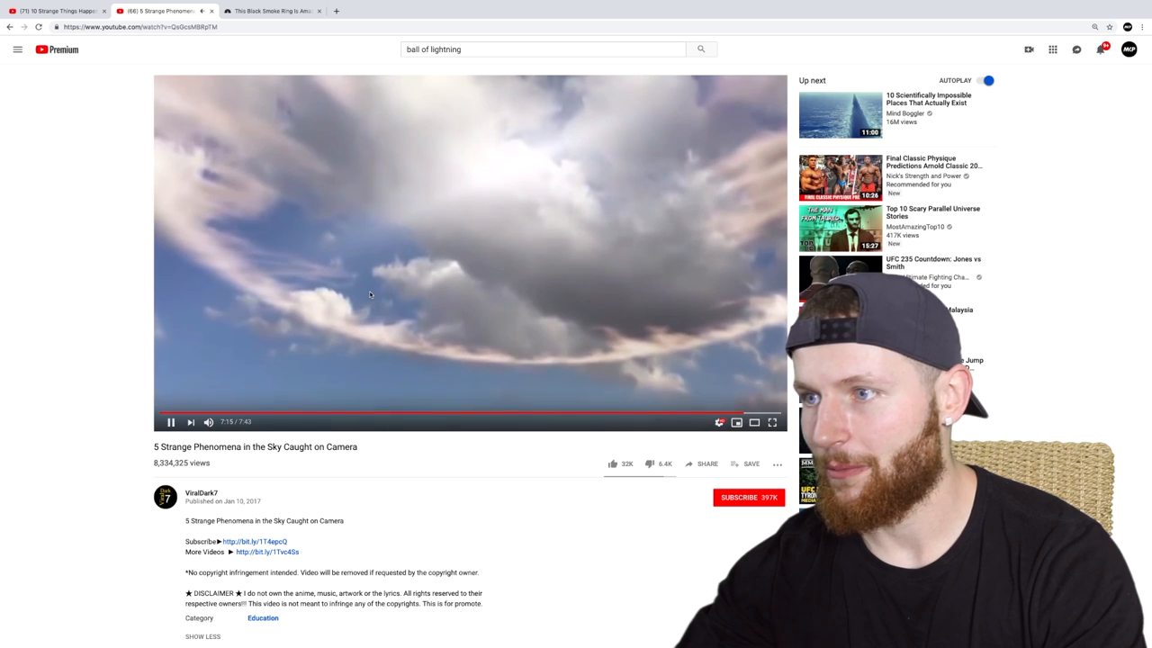
Step: Run a YouTube search for 'sun halo'
scroll(down, 3)
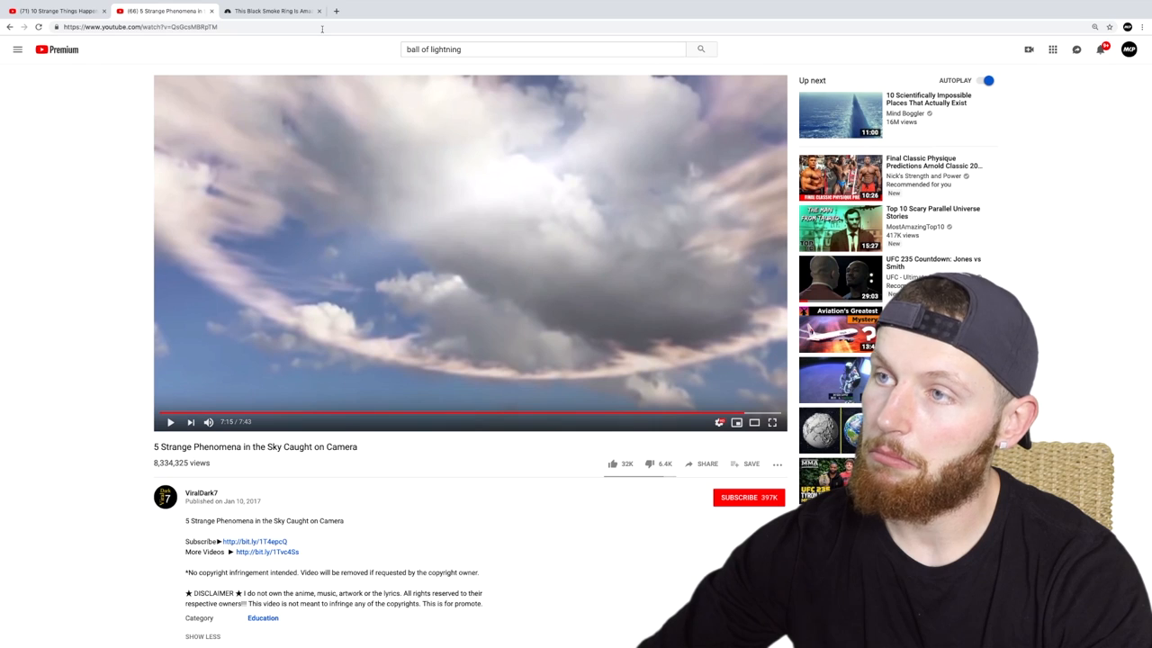
click(544, 49)
text(sun halo)
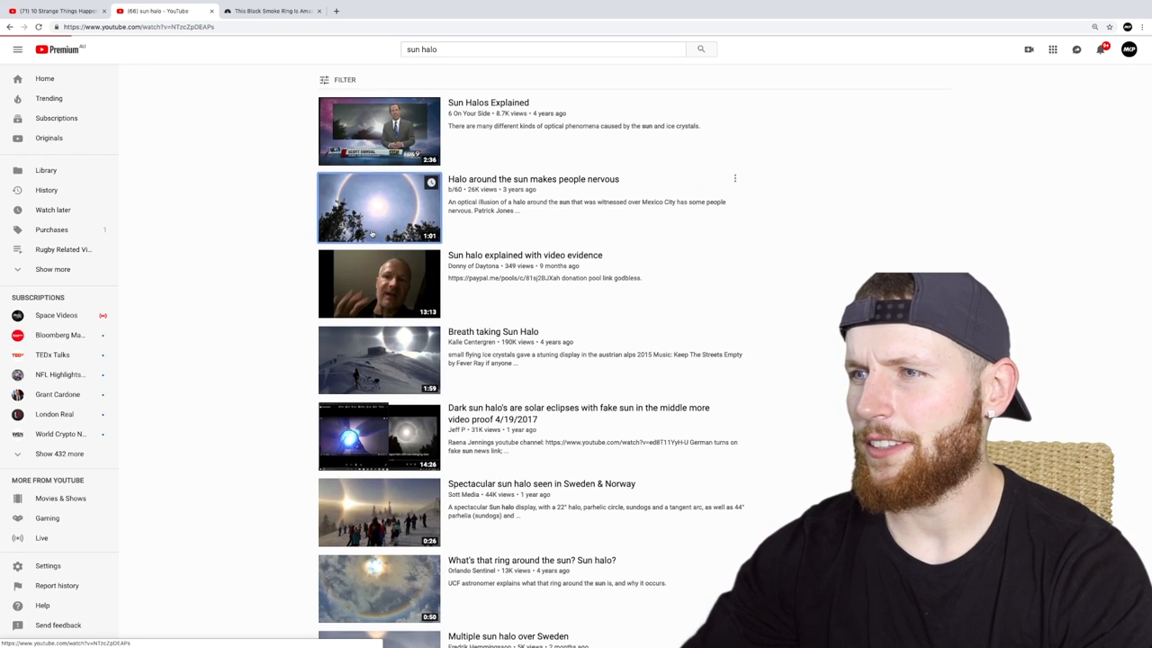
Step: Watch 'Halo around the sun makes people nervous' out of full screen, paused, with its description expanded
click(378, 207)
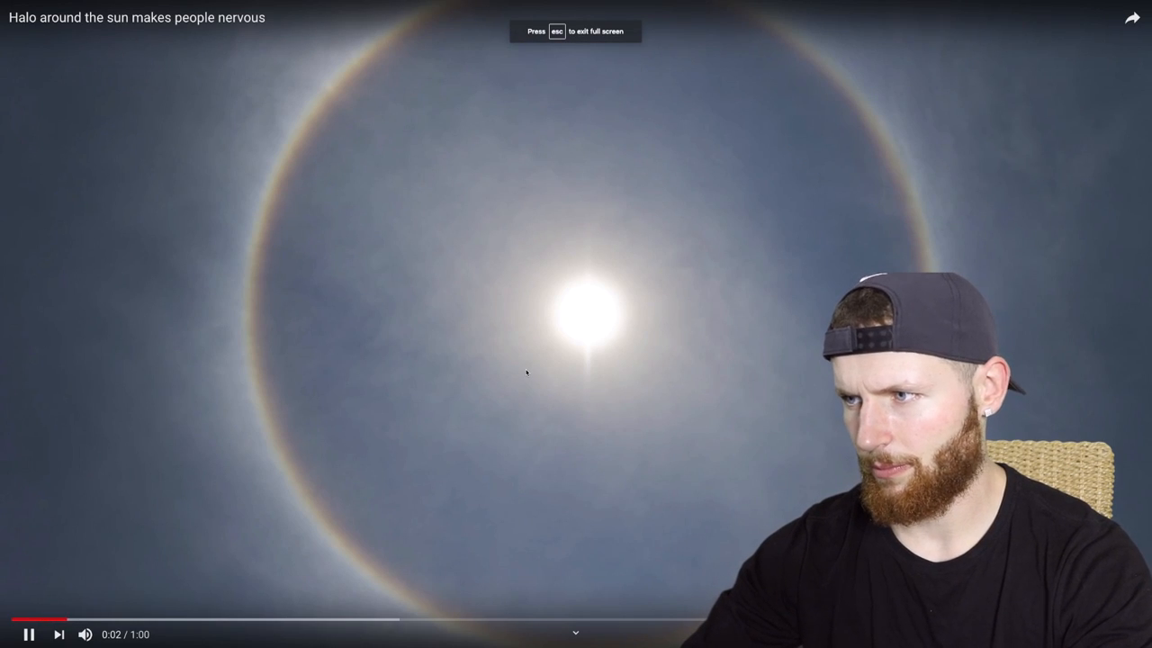
key(Escape)
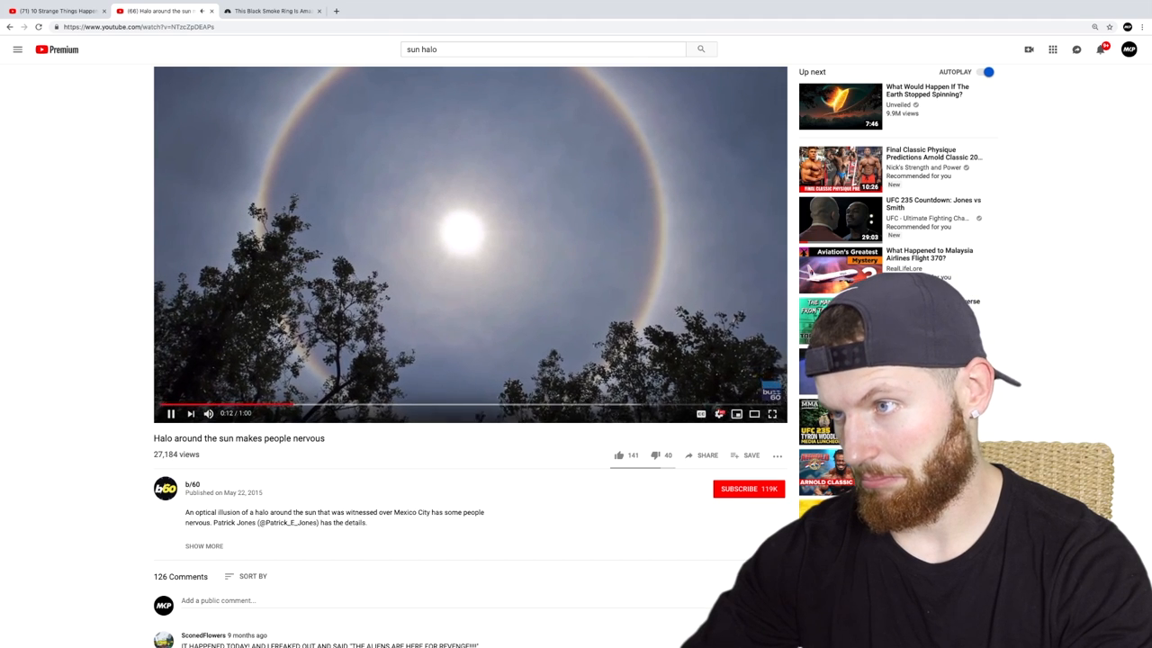
click(169, 412)
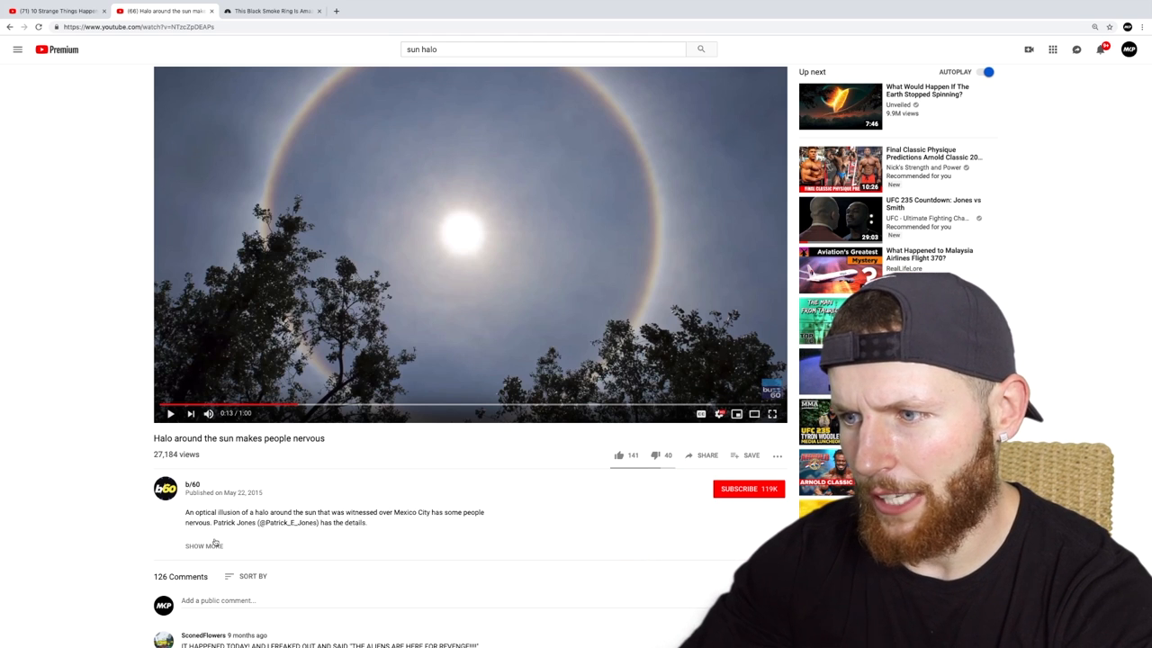
click(201, 546)
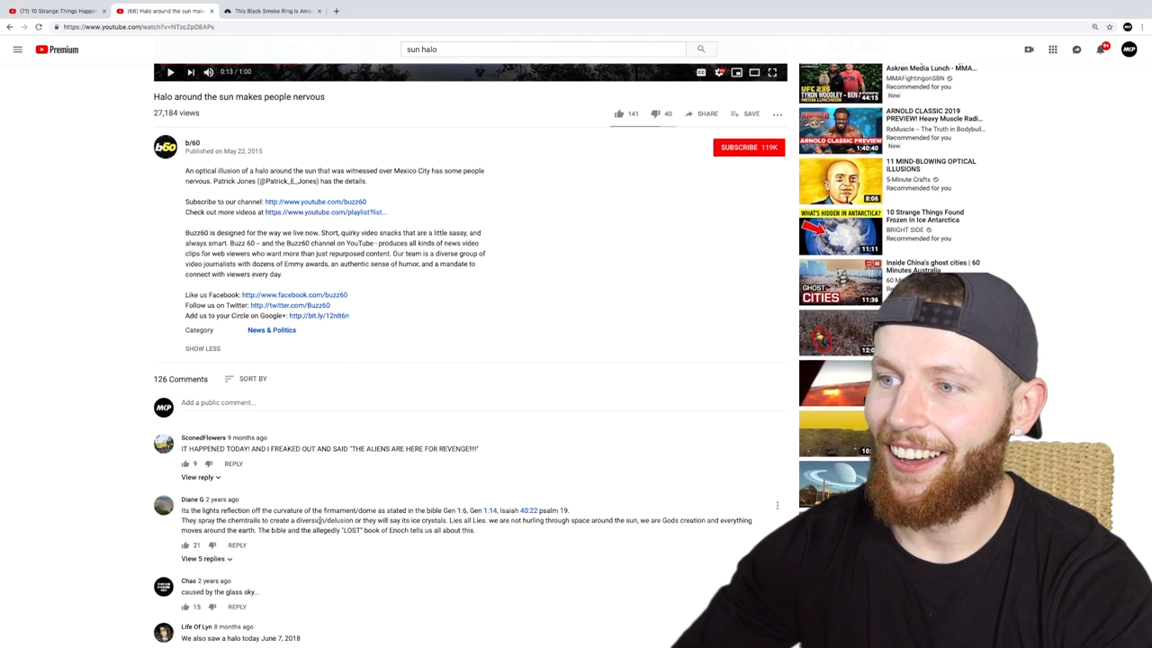
Step: Skim the watch page and go back to the 'sun halo' search results
scroll(down, 3)
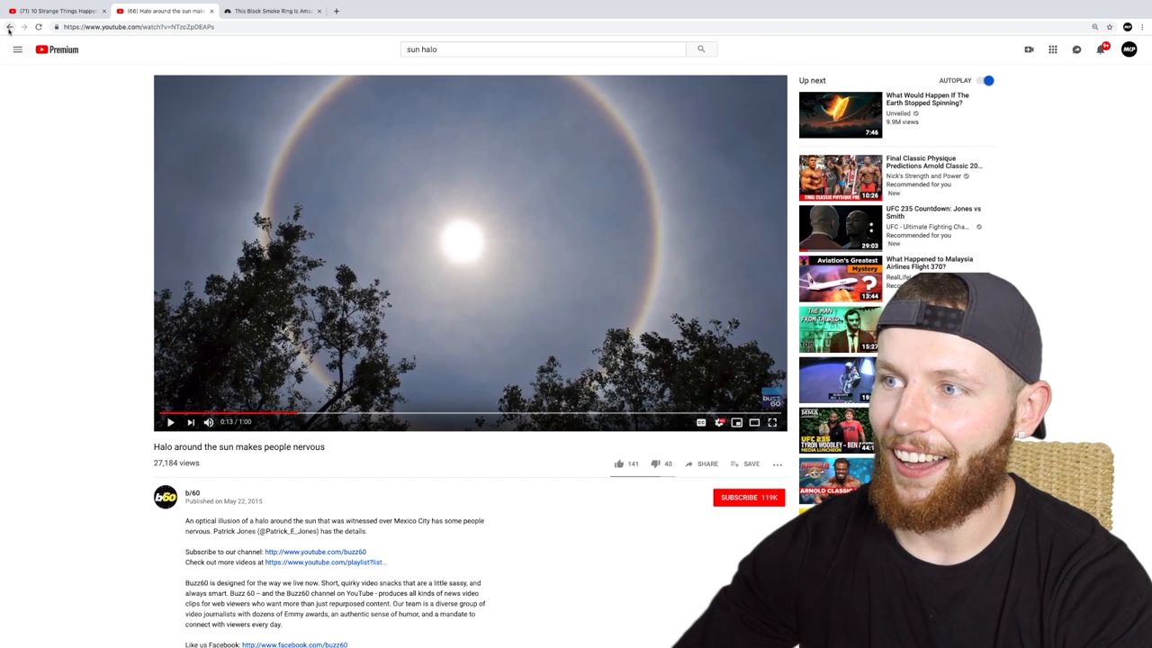
scroll(down, 3)
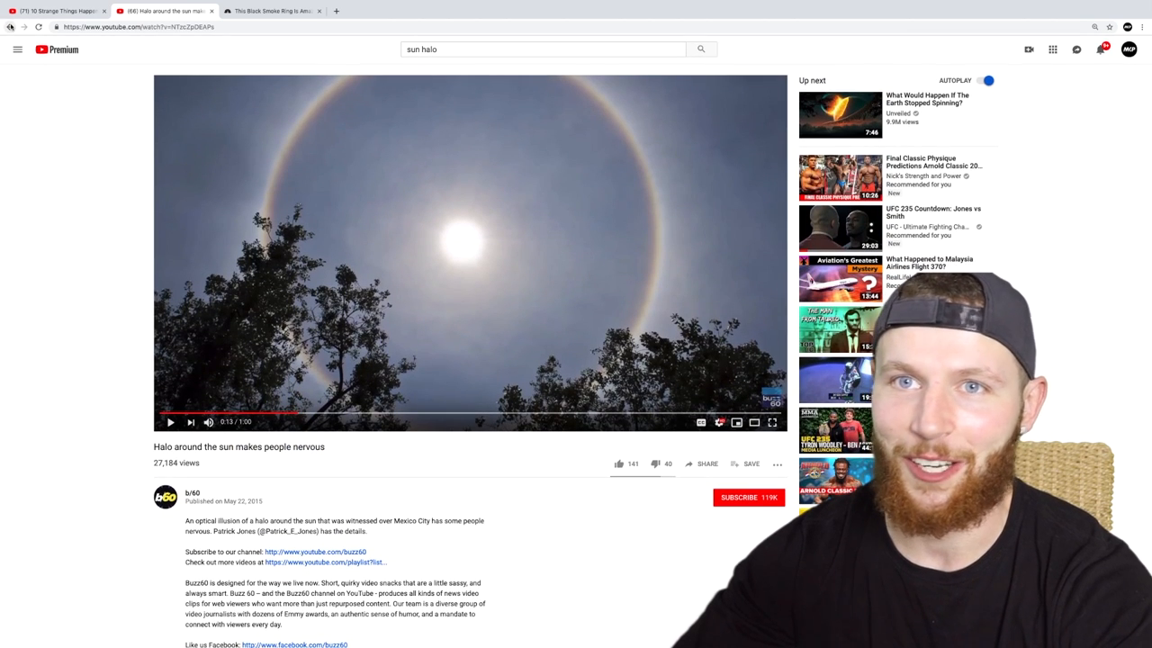
click(700, 49)
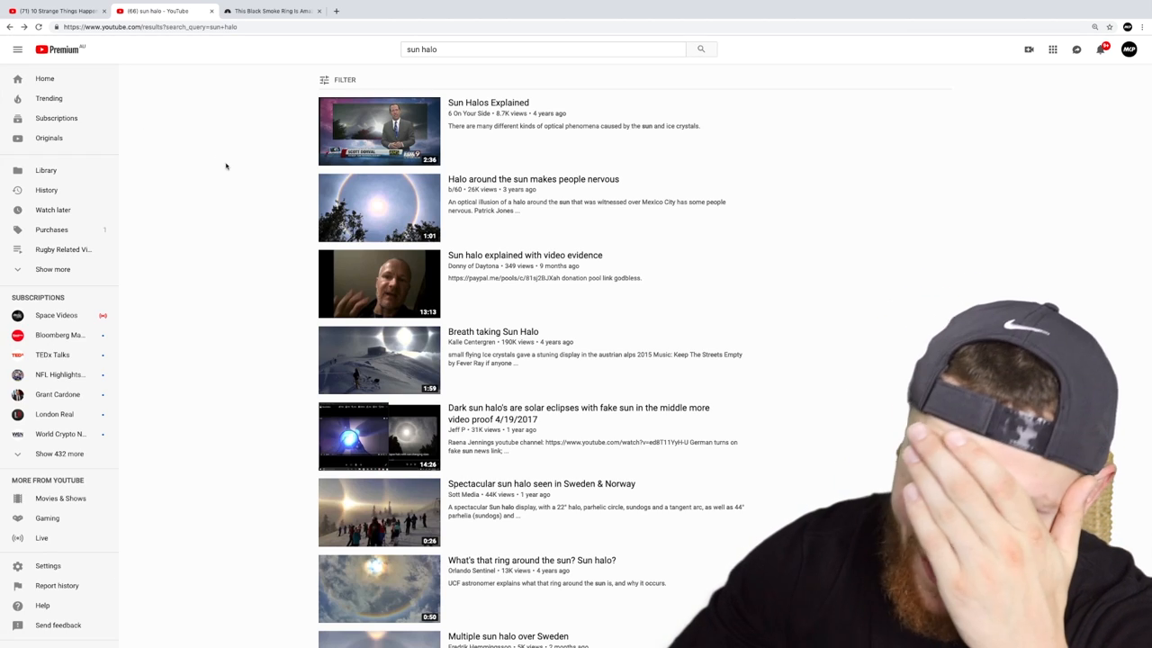